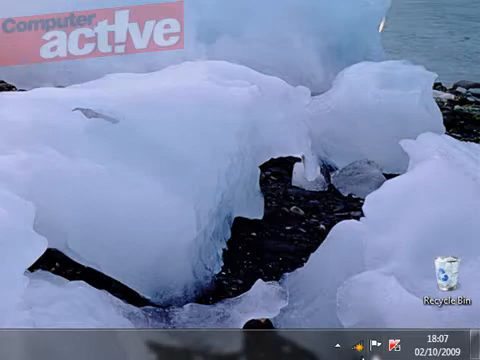
Show the available wireless networks from the system tray to find bagpuss
{"action": "left_click", "coordinate": [368, 344]}
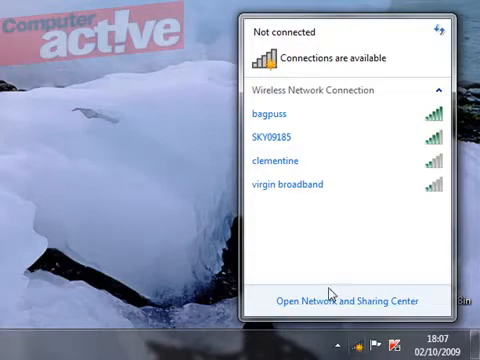
{"action": "mouse_move", "coordinate": [284, 114]}
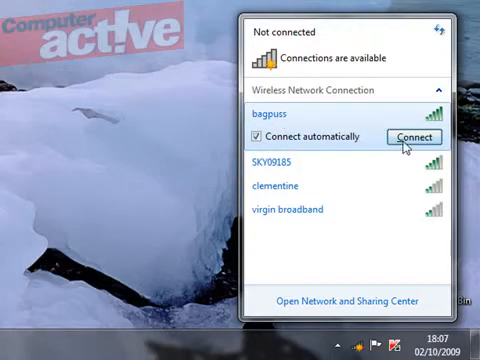
{"action": "left_click", "coordinate": [412, 136]}
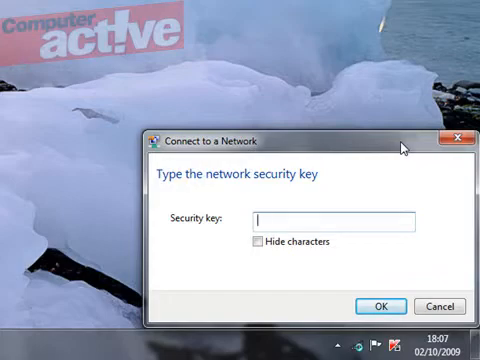
{"action": "left_click", "coordinate": [256, 242]}
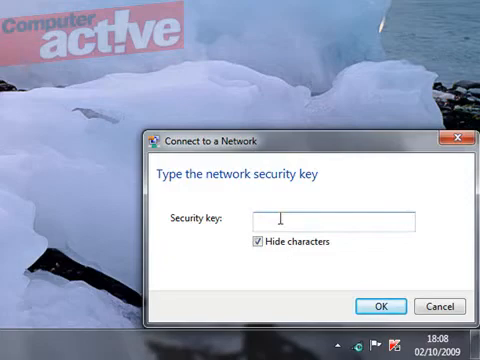
{"action": "type", "text": "password"}
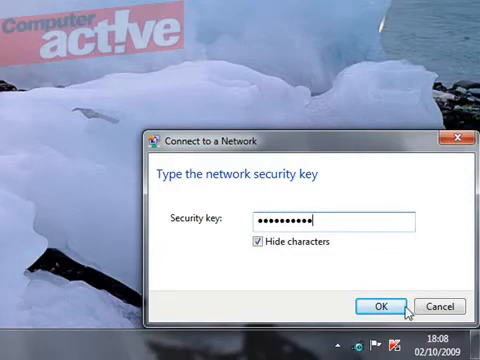
{"action": "left_click", "coordinate": [378, 306]}
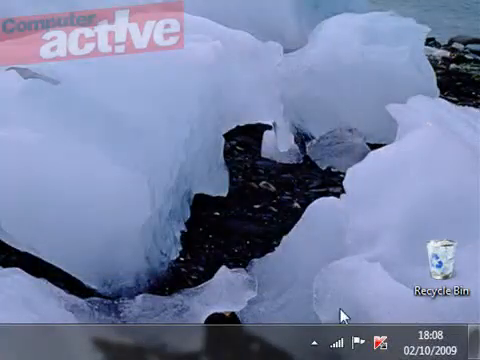
Bring up the bagpuss connection status from the tray network icon
{"action": "left_click", "coordinate": [352, 336]}
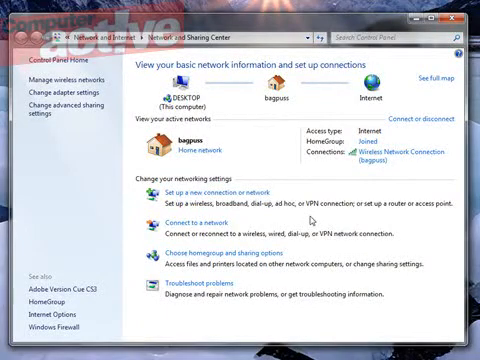
{"action": "mouse_move", "coordinate": [380, 156]}
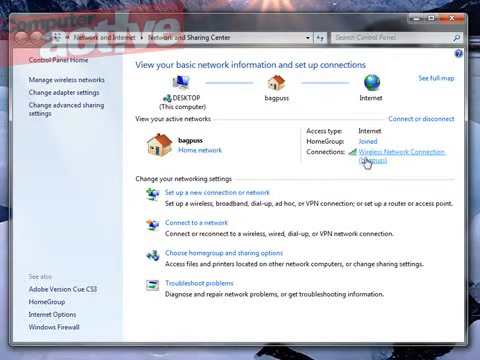